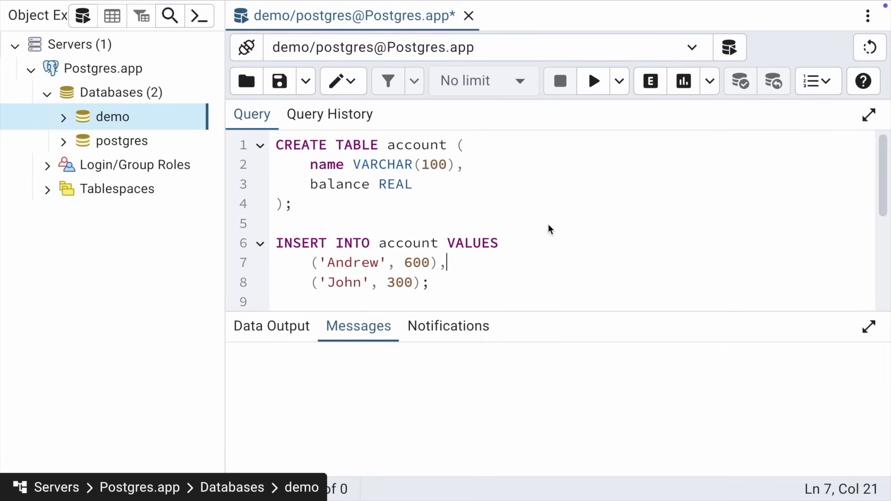
pyautogui.moveTo(611, 279)
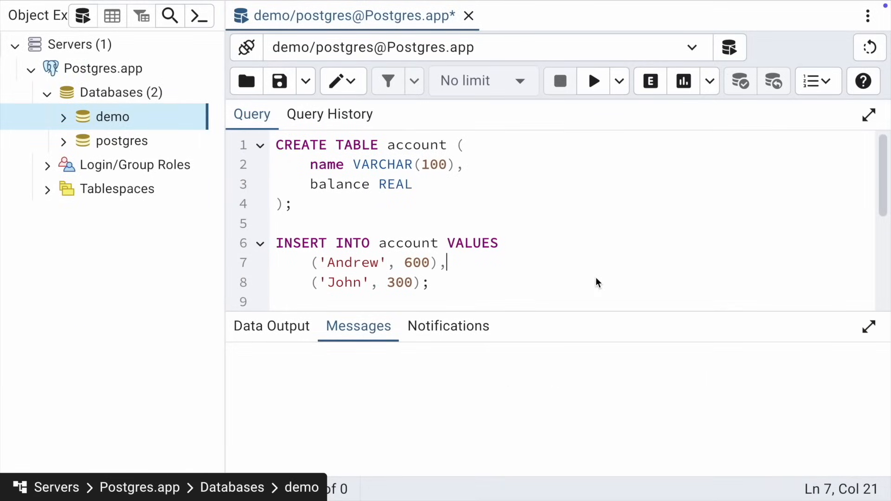
# Step: Run SELECT * FROM account; showing Andrew at 600 and John at 300
pyautogui.write('SELECT * FROM account;')
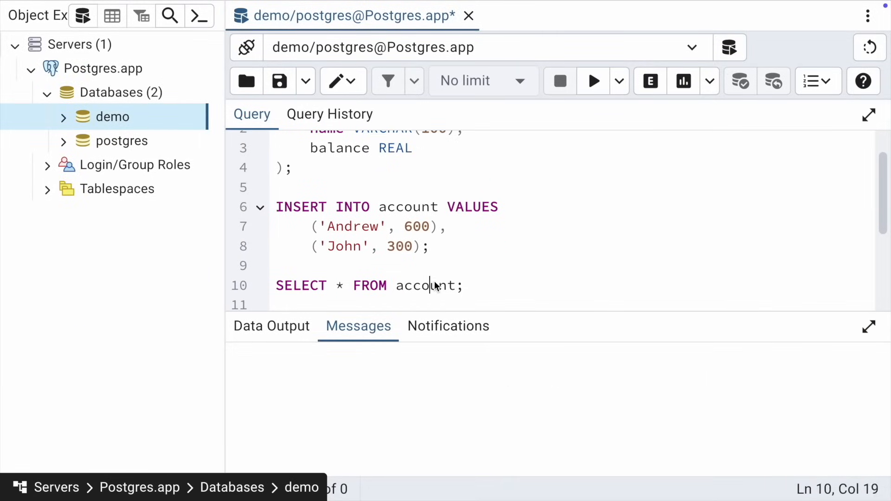
pyautogui.click(593, 80)
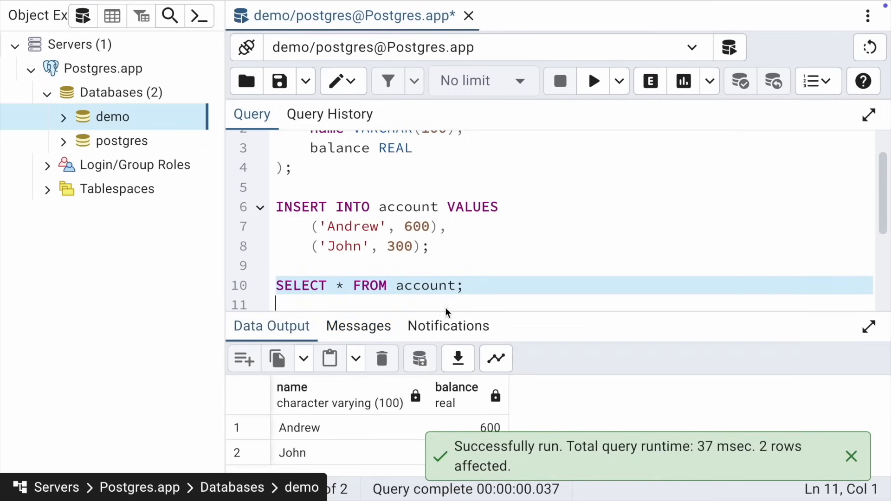
pyautogui.click(851, 456)
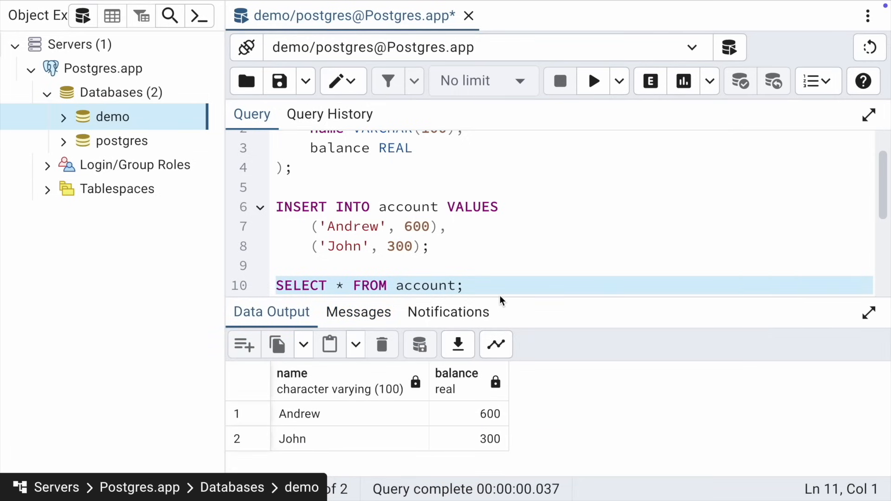
pyautogui.scroll(-3)
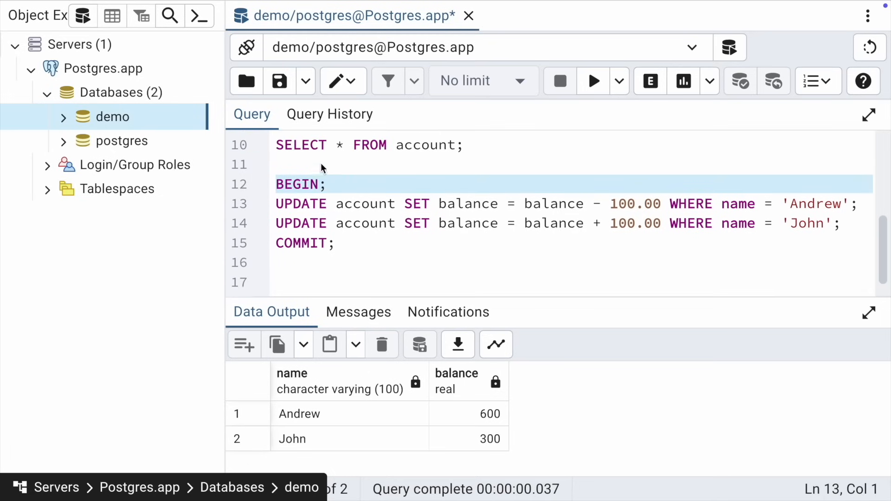
# Step: Begin a transaction deducting 100 from Andrew, and re-query to see his balance of 500
pyautogui.click(593, 81)
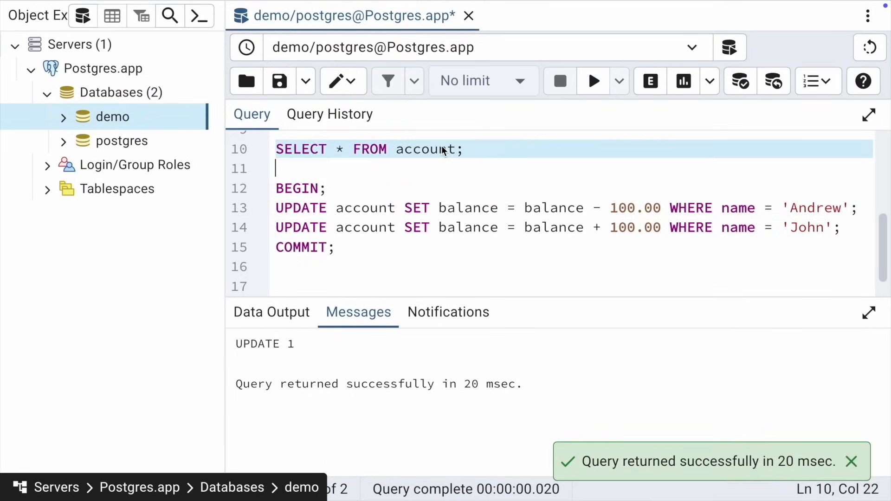
pyautogui.click(593, 81)
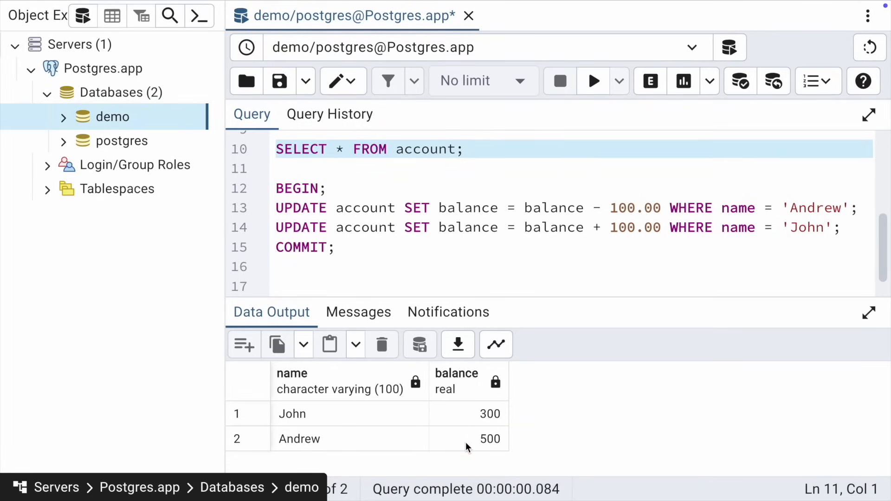
pyautogui.click(491, 439)
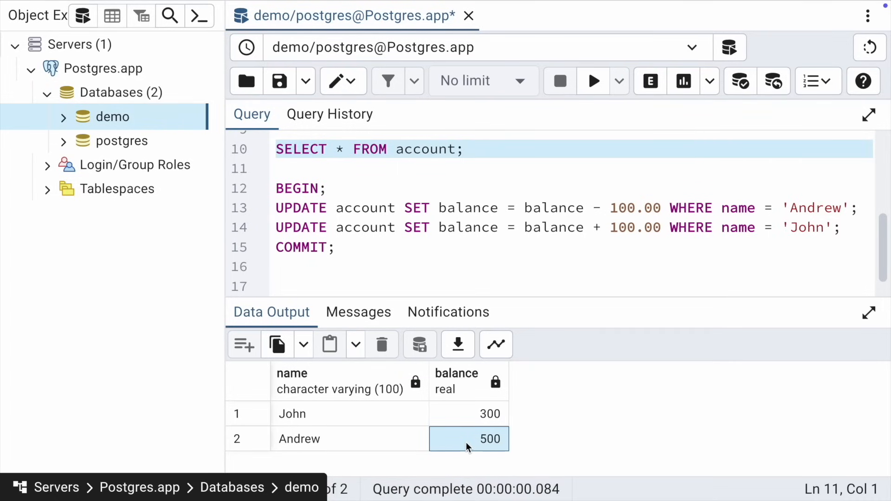
# Step: Open a second Query Tool on the demo database with SELECT * FROM account;
pyautogui.rightClick(110, 117)
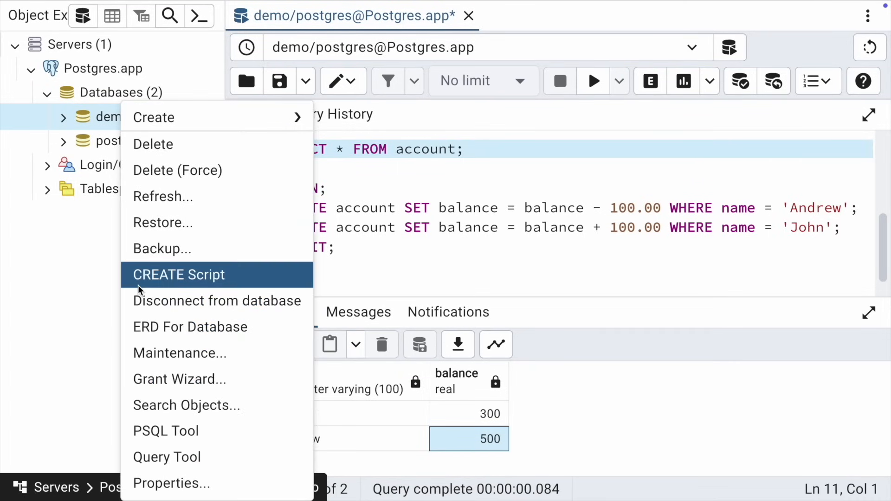
pyautogui.click(167, 457)
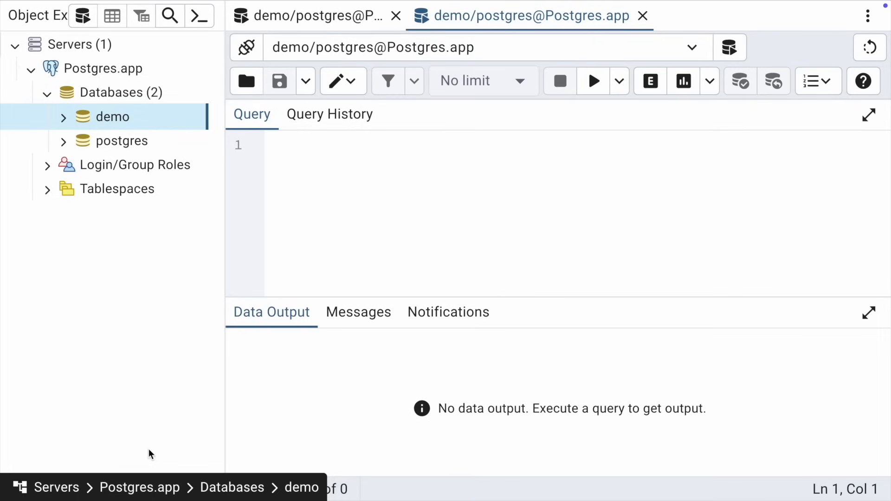
pyautogui.write('SELECT * FROM account;')
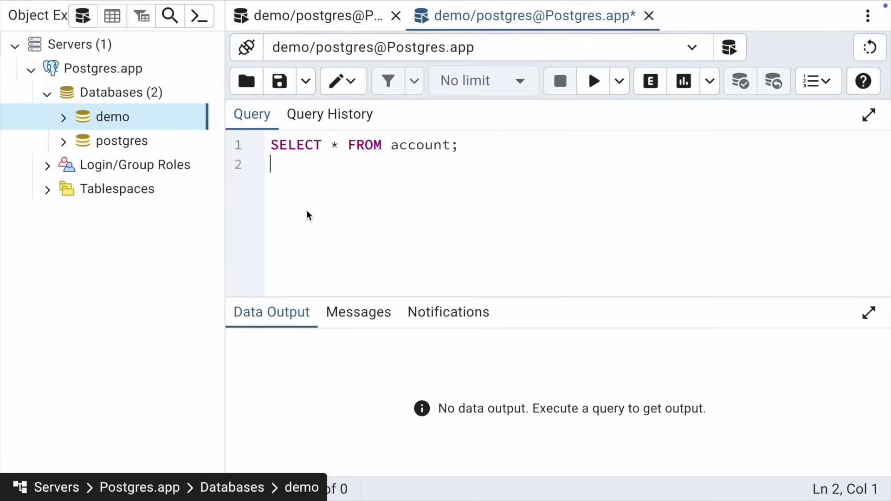
# Step: Run the listing in the second connection, showing Andrew still at 600
pyautogui.click(593, 81)
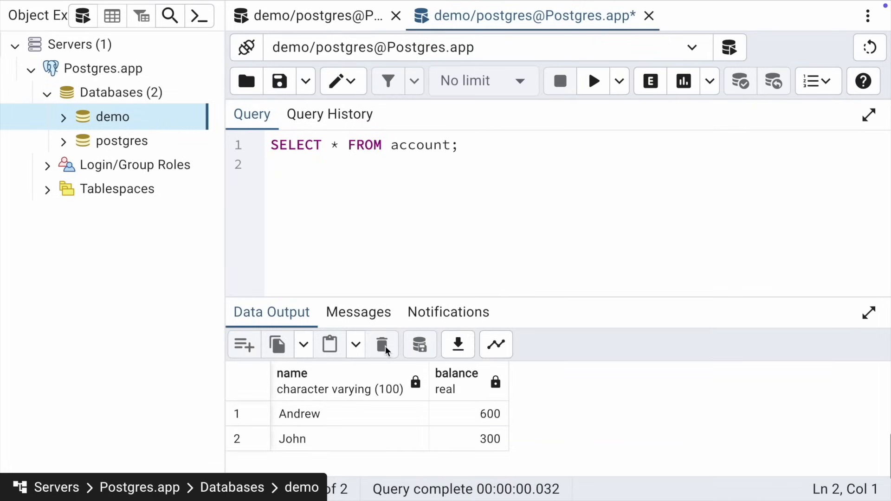
pyautogui.click(490, 414)
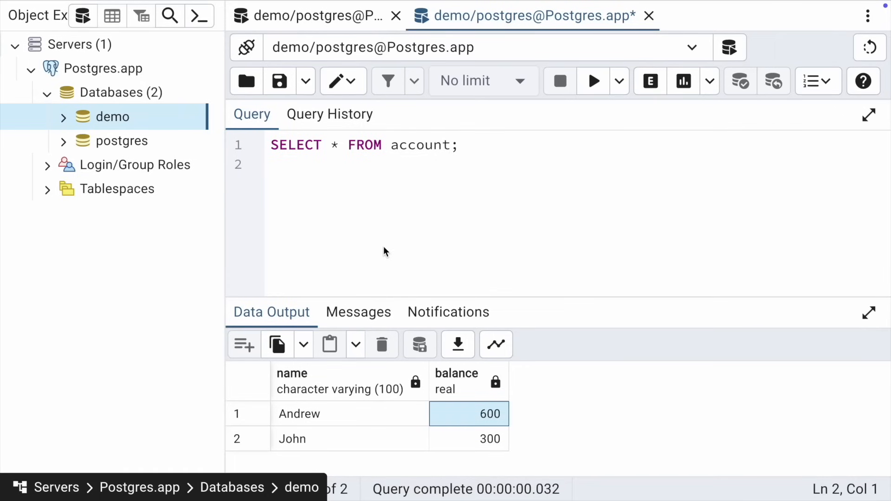
pyautogui.click(347, 15)
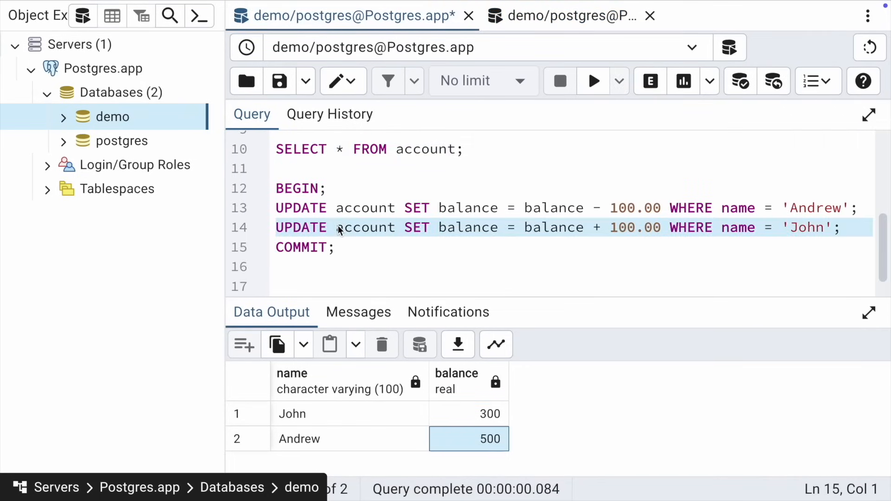
# Step: Credit John 100 in the first session, then compare the second tab's unchanged 600/300 balances
pyautogui.click(593, 80)
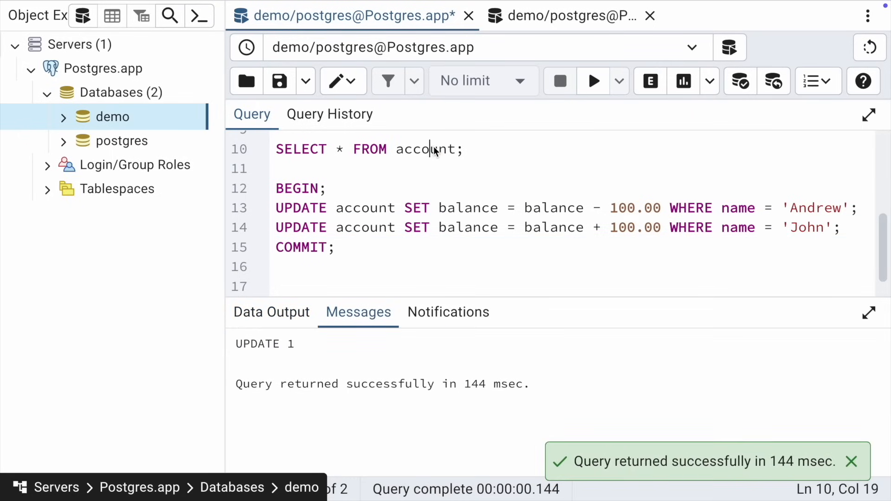
pyautogui.click(593, 80)
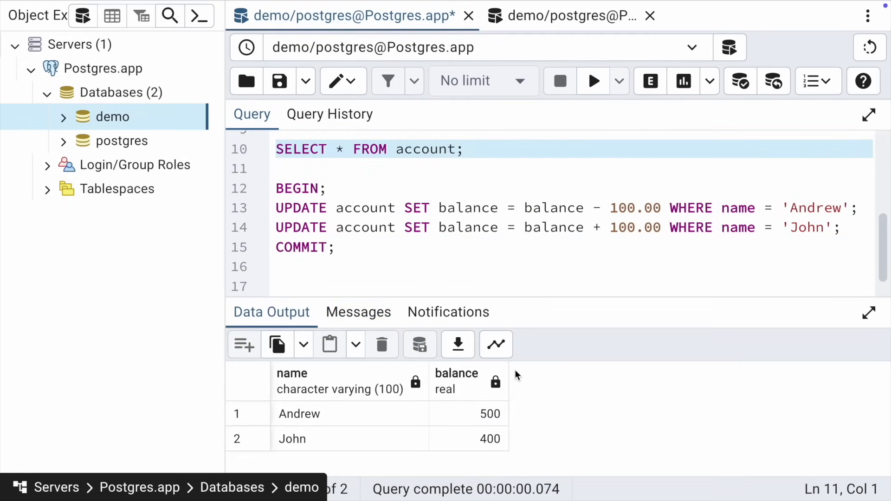
pyautogui.click(489, 438)
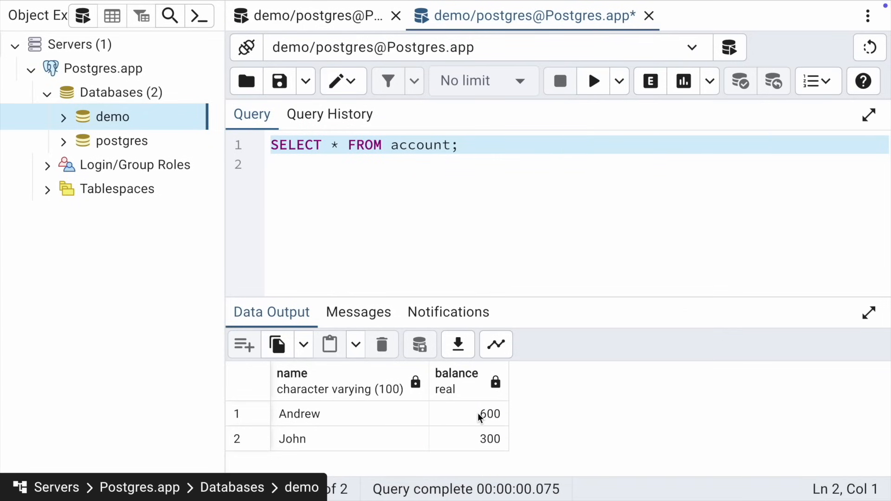
pyautogui.click(468, 438)
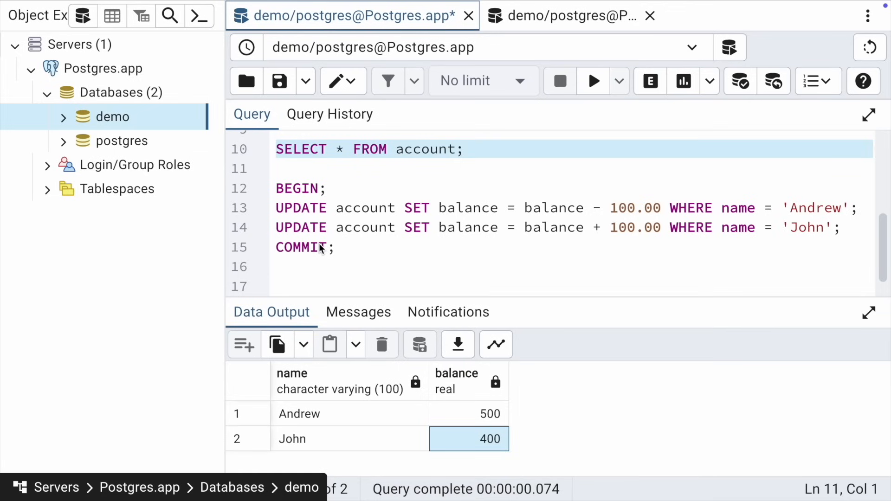
pyautogui.moveTo(593, 80)
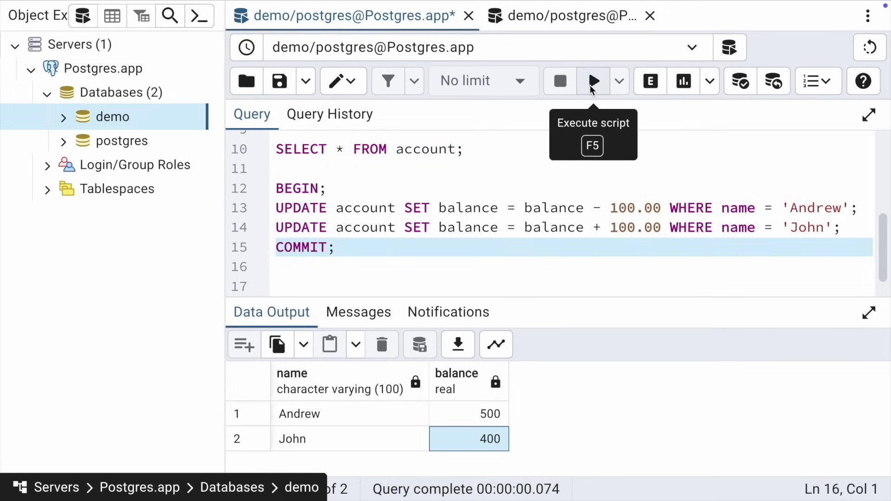
# Step: Run COMMIT and re-list accounts, showing Andrew 500 and John 400
pyautogui.click(593, 81)
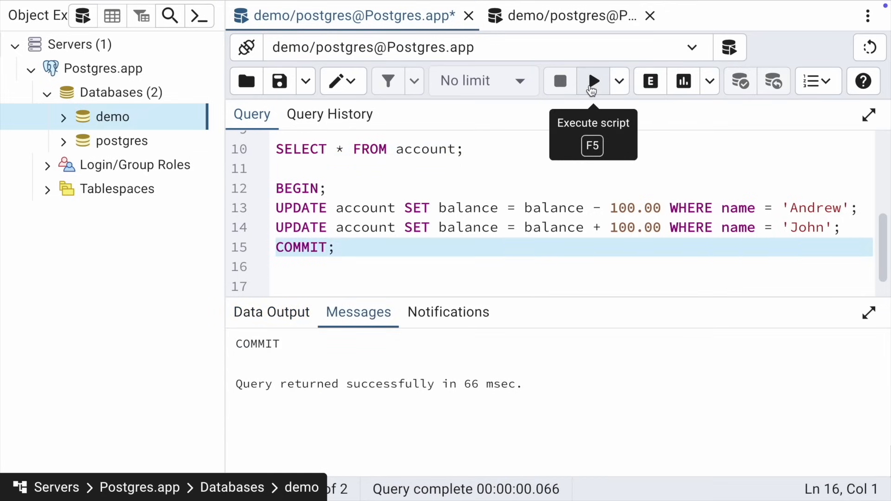
pyautogui.click(593, 81)
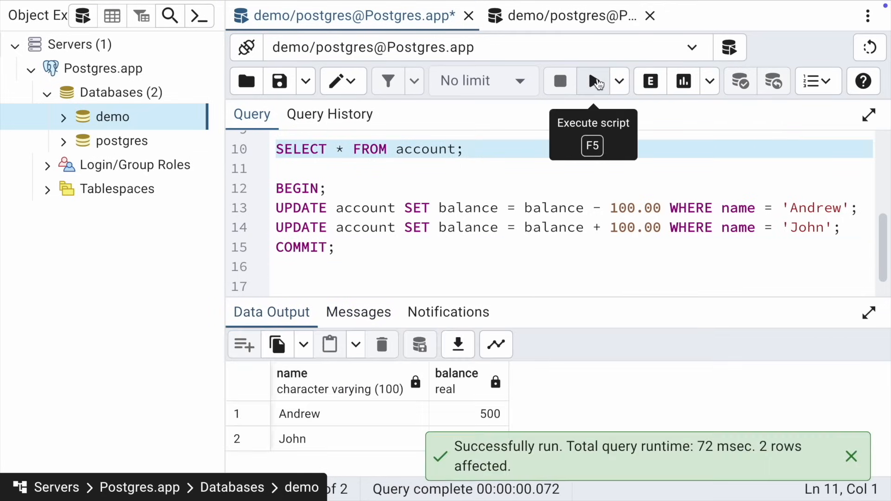
pyautogui.click(595, 81)
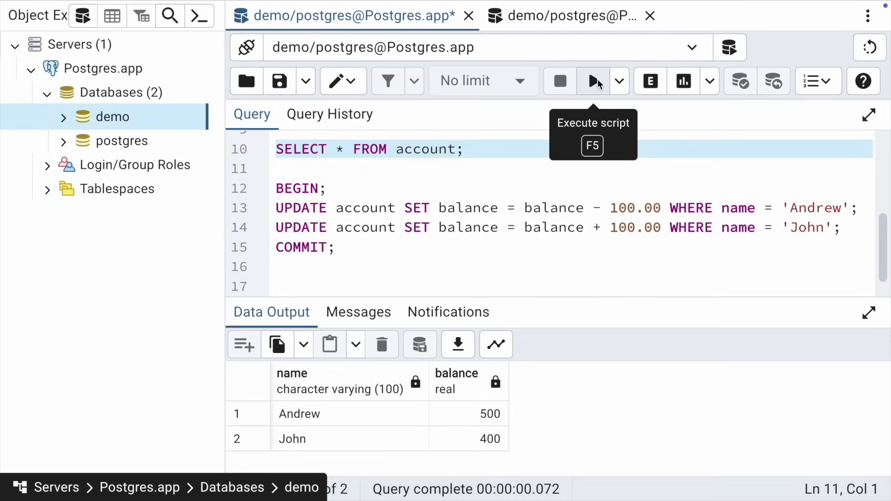
pyautogui.moveTo(578, 16)
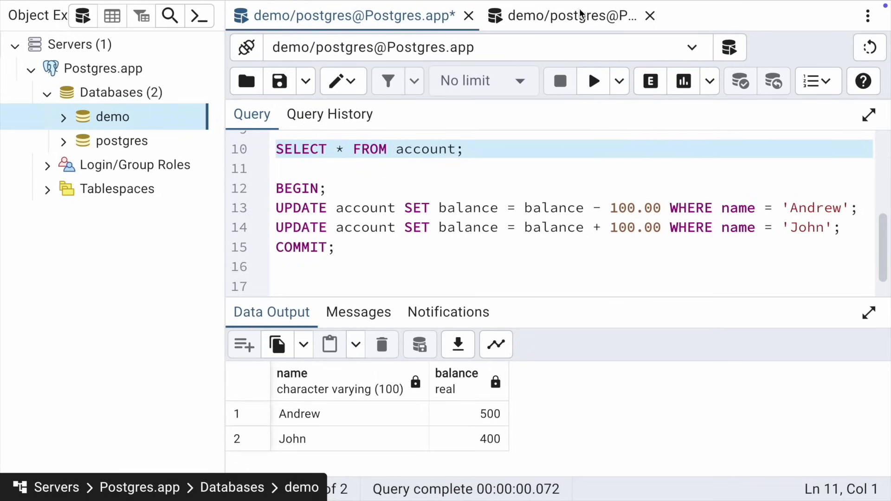
# Step: Re-run SELECT * FROM account; in the second tab, now showing Andrew at 500
pyautogui.click(562, 15)
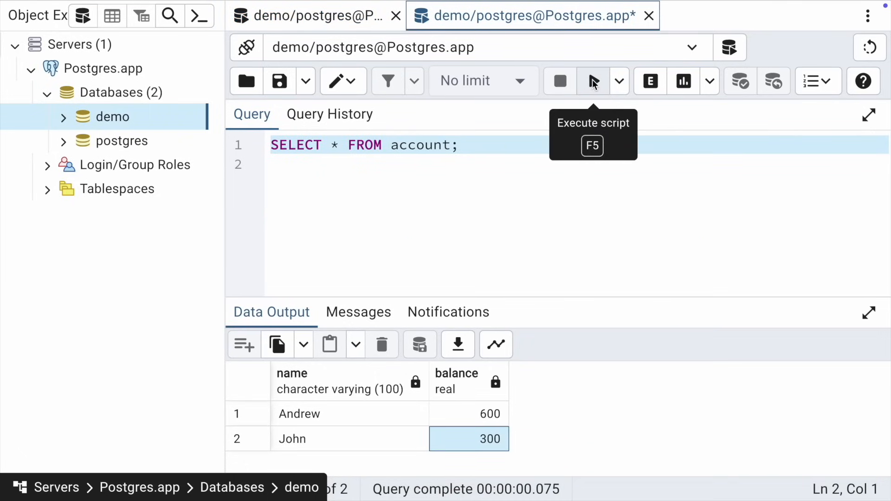
pyautogui.click(592, 80)
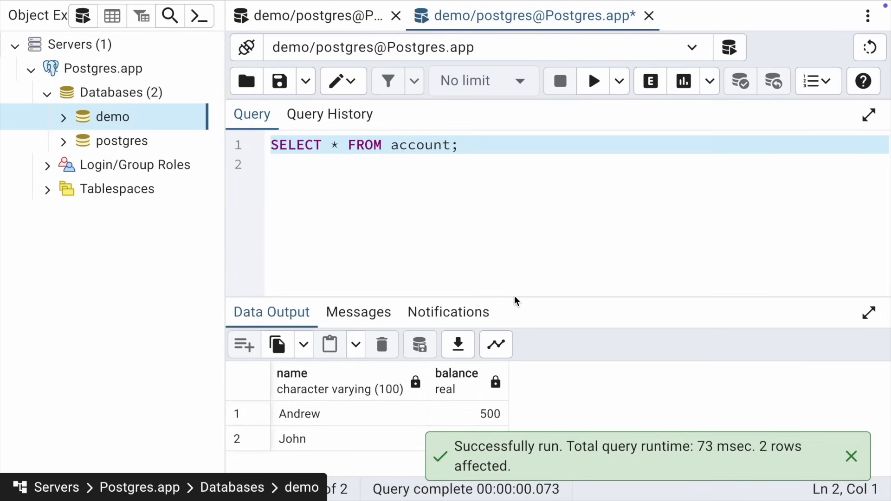
pyautogui.click(491, 414)
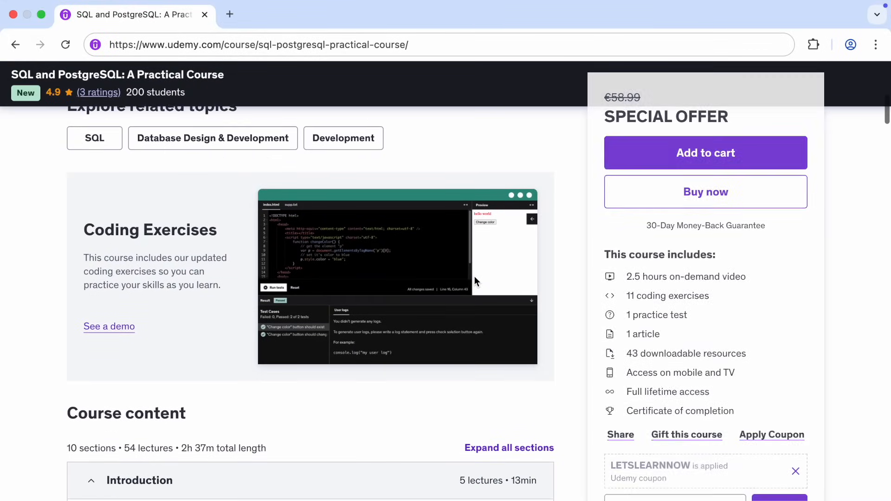
# Step: Scroll the Udemy course content list to the UPDATE and DELETE lectures
pyautogui.scroll(-3)
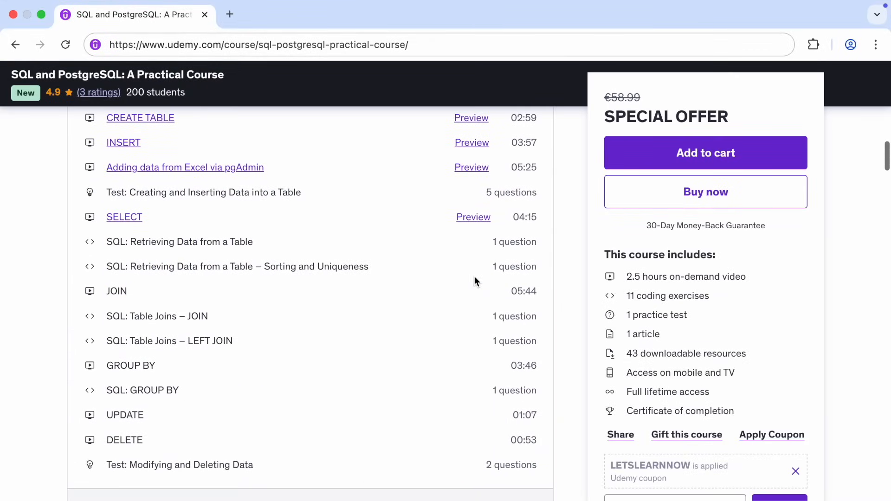